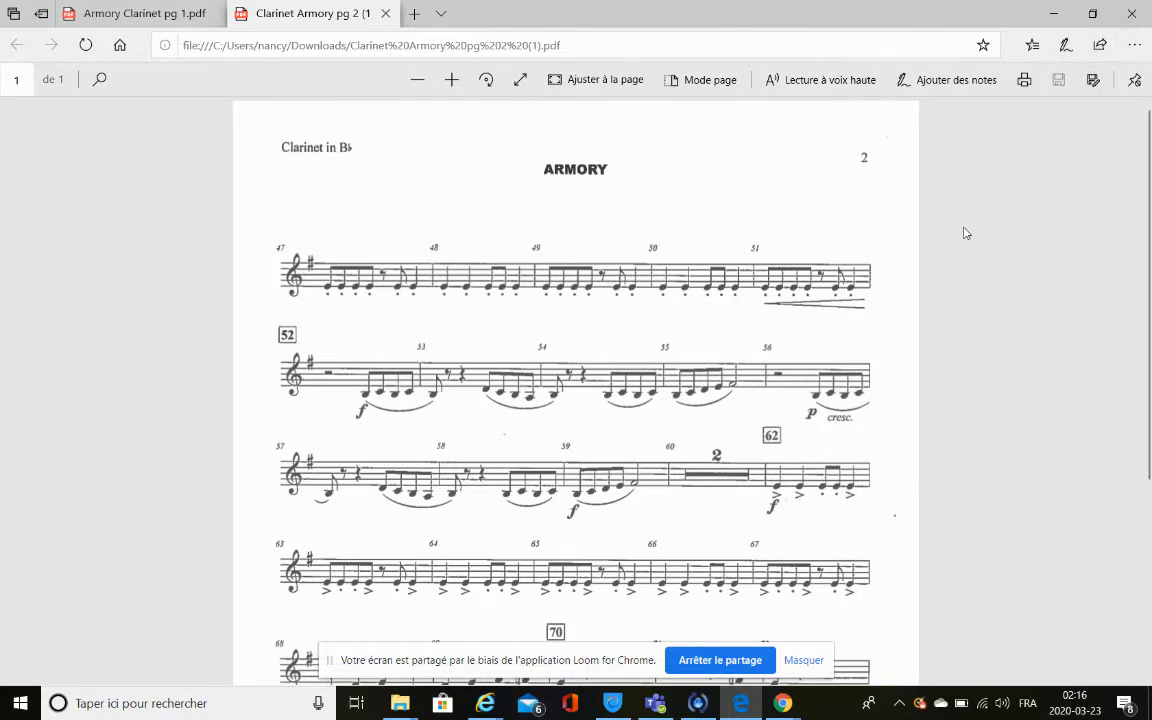
{"action": "scroll", "scroll_direction": "down", "scroll_amount": 3}
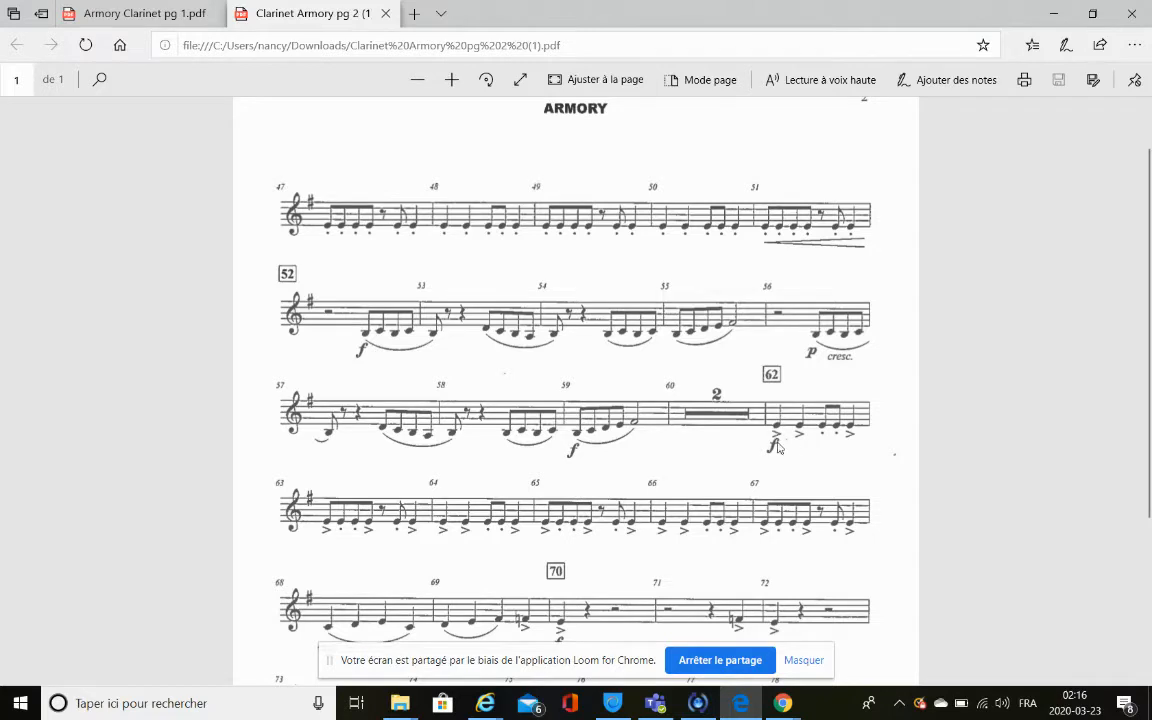
{"action": "mouse_move", "coordinate": [814, 448]}
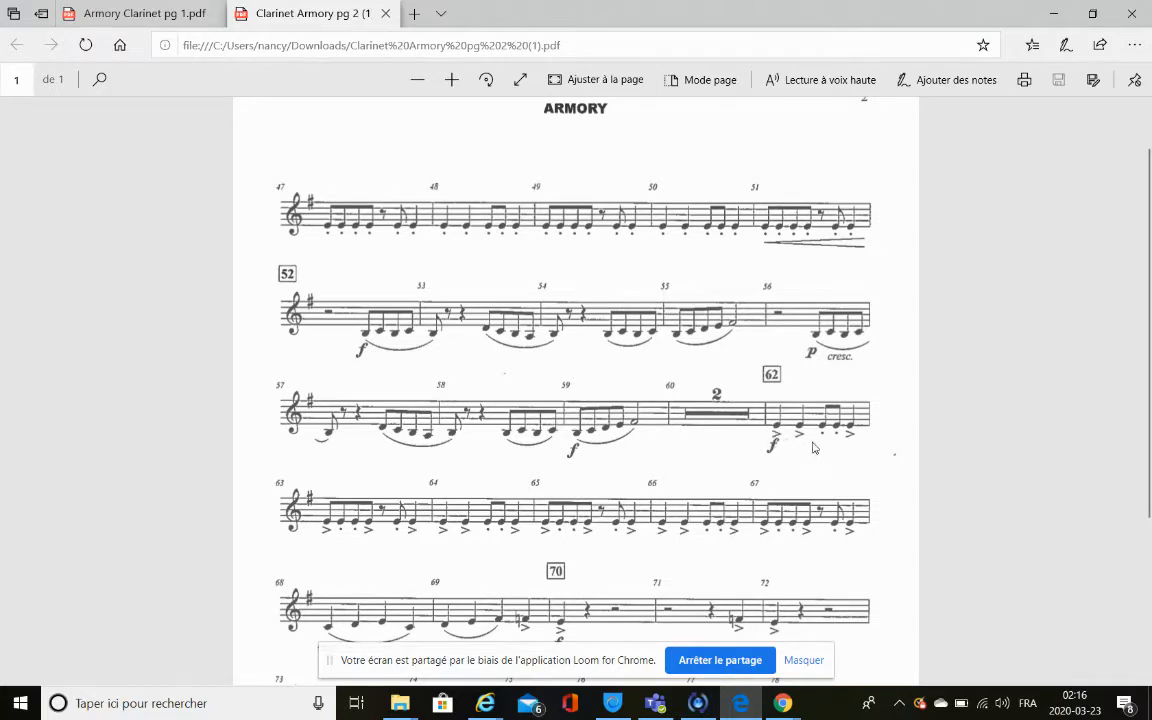
{"action": "mouse_move", "coordinate": [800, 438]}
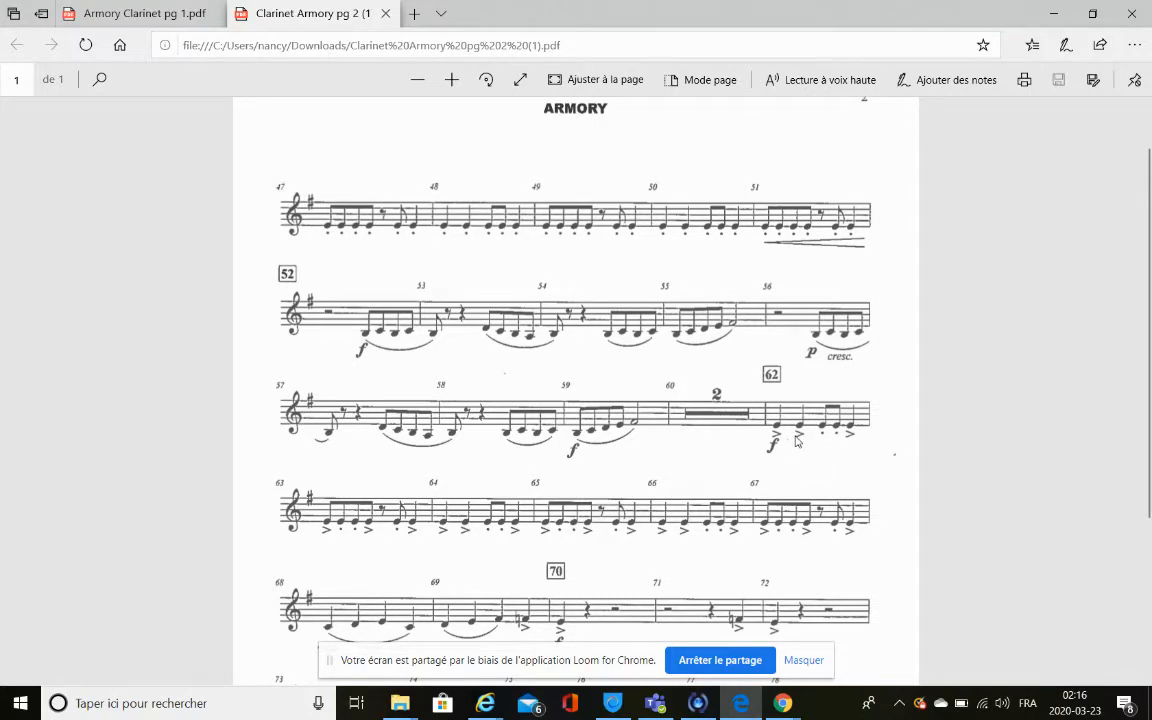
{"action": "mouse_move", "coordinate": [904, 428]}
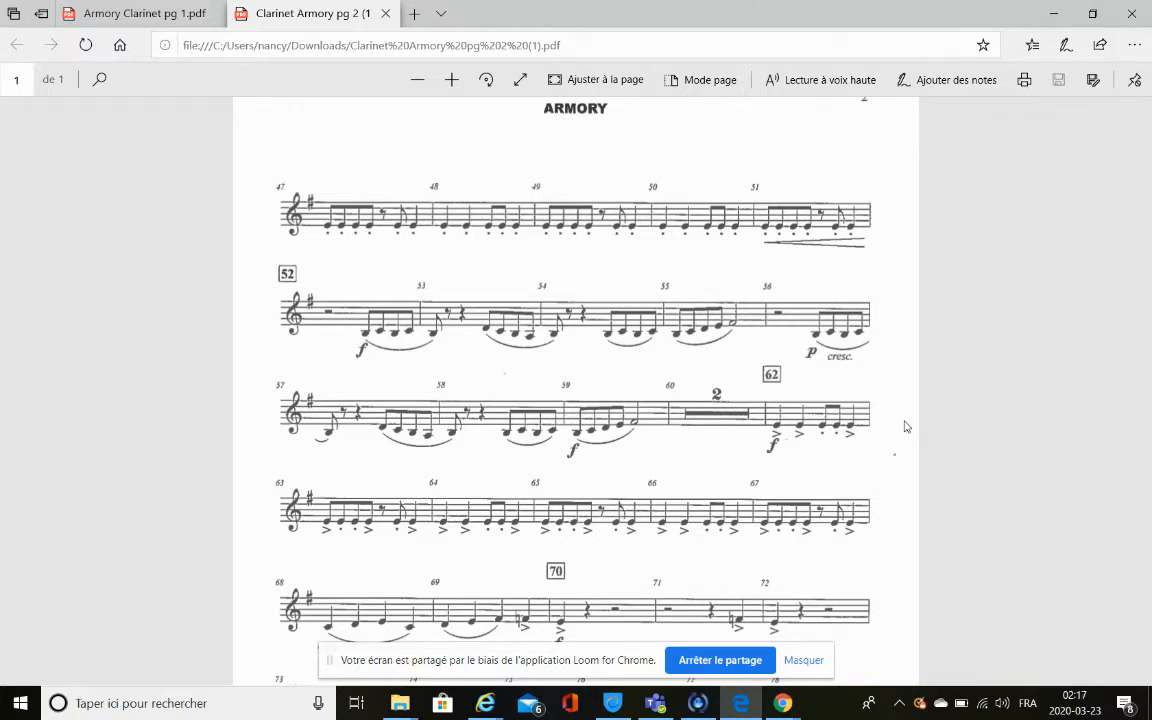
{"action": "mouse_move", "coordinate": [800, 440]}
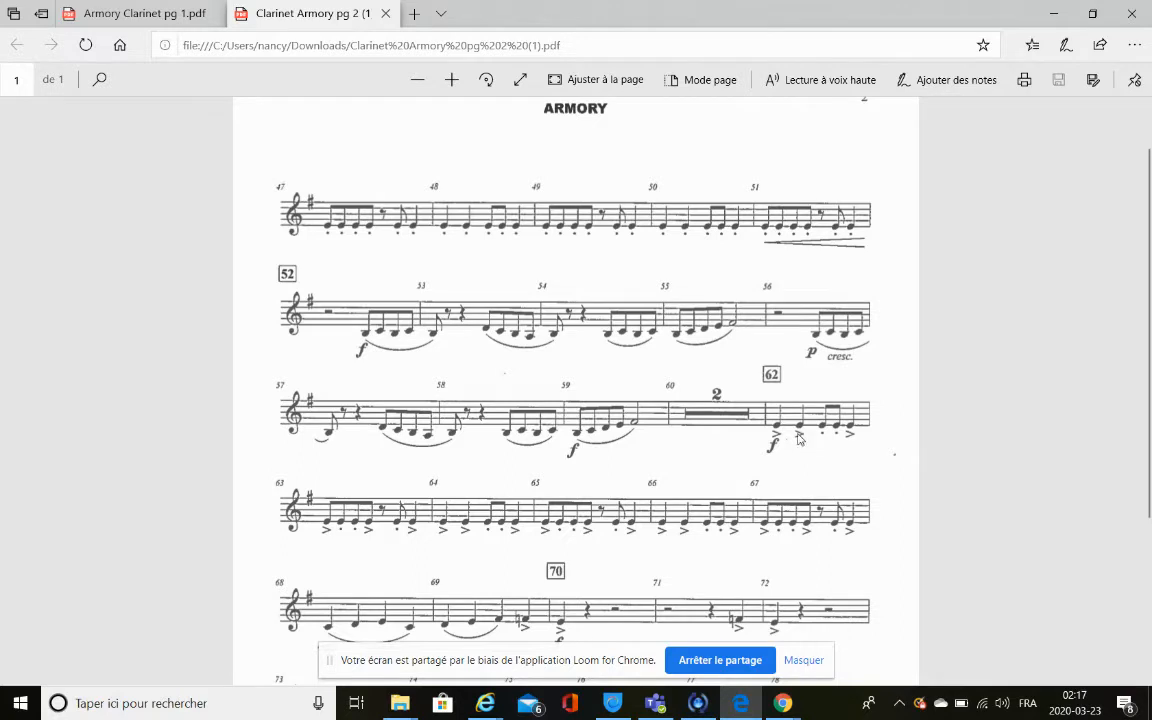
{"action": "mouse_move", "coordinate": [808, 440]}
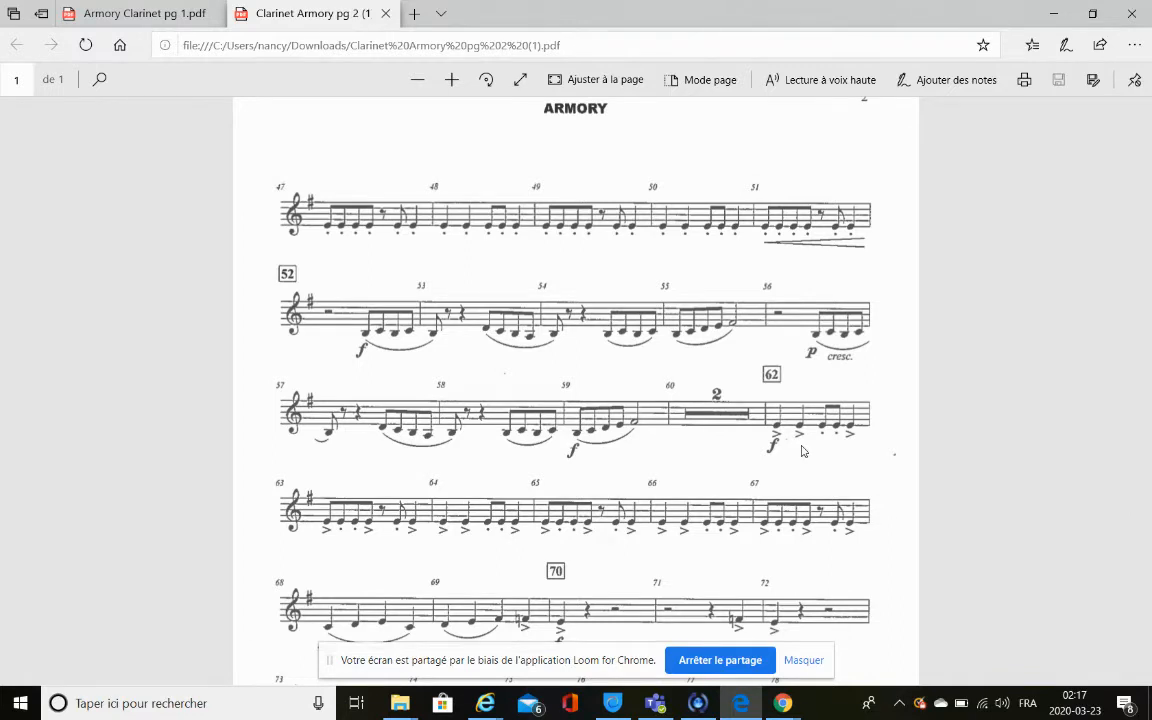
{"action": "scroll", "scroll_direction": "down", "scroll_amount": 3}
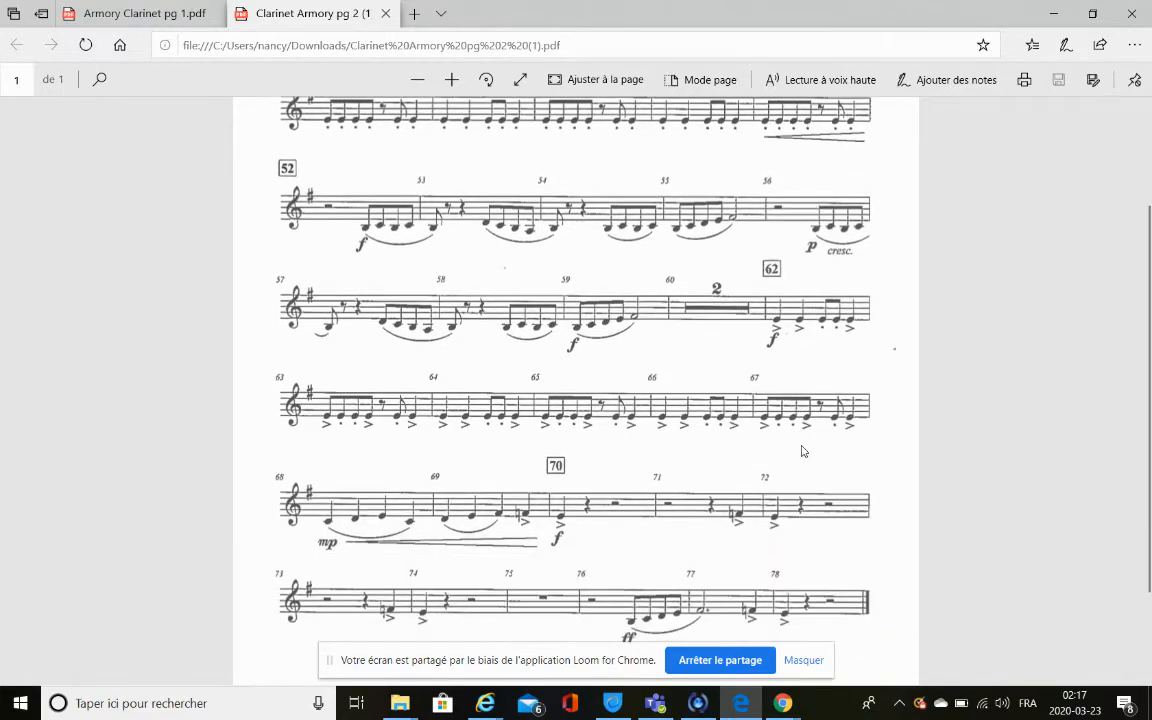
{"action": "scroll", "scroll_direction": "down", "scroll_amount": 3}
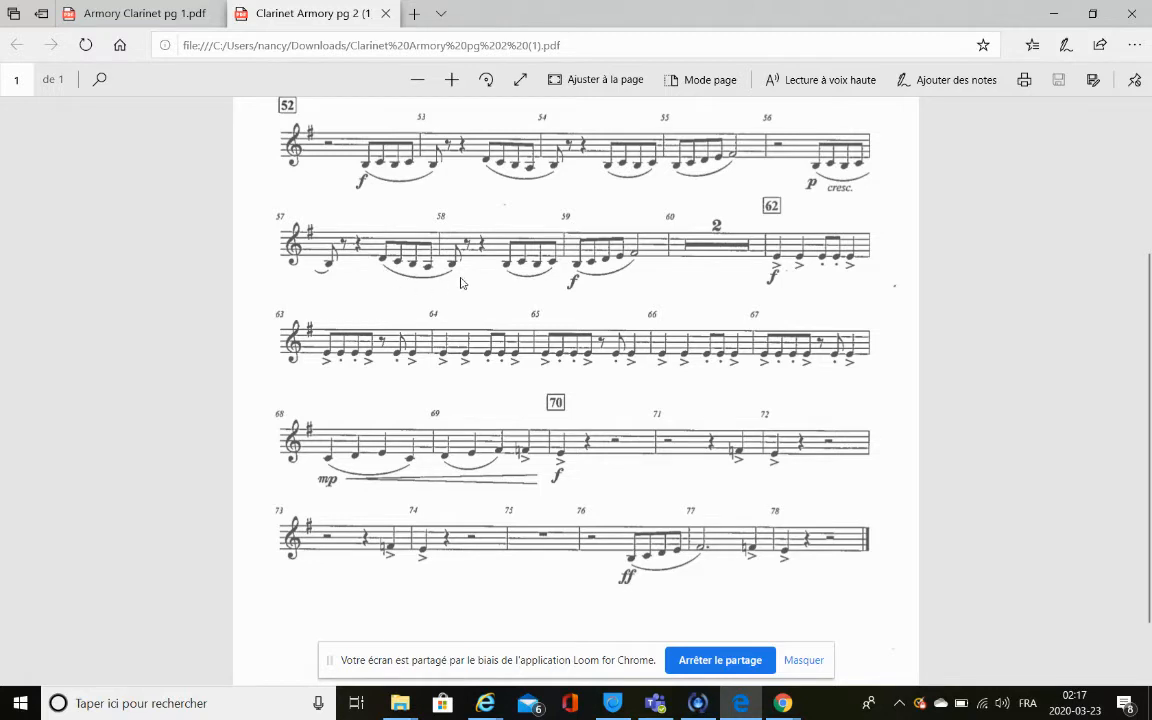
{"action": "mouse_move", "coordinate": [458, 288]}
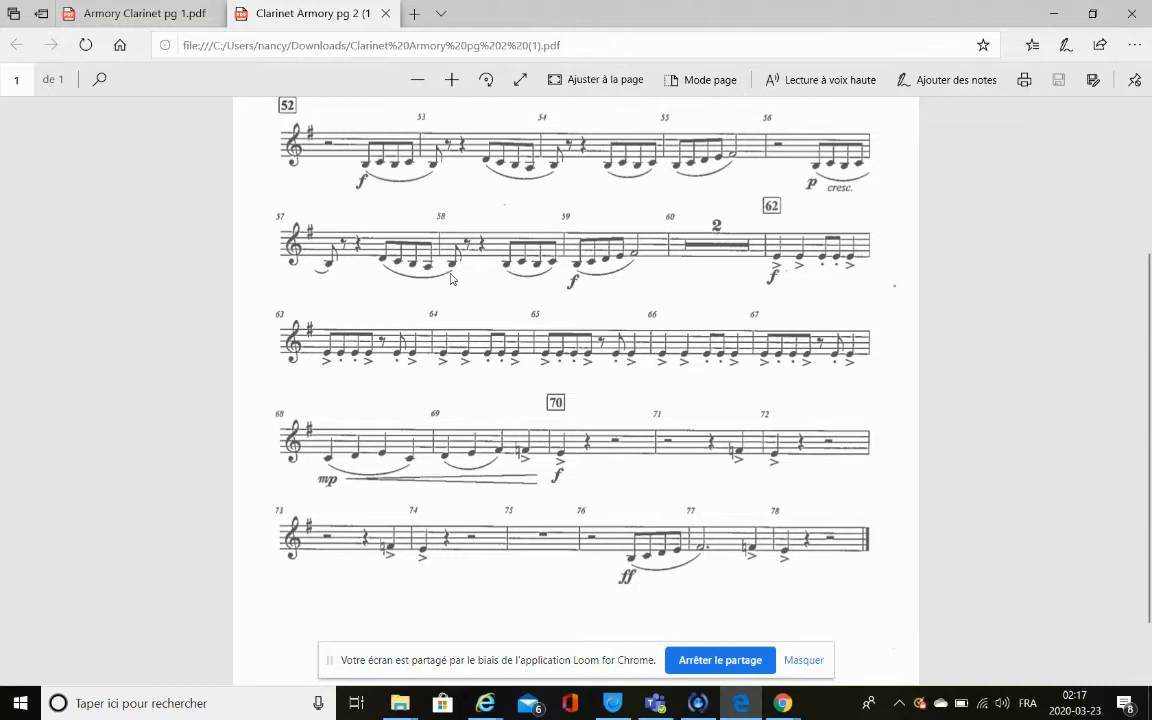
{"action": "mouse_move", "coordinate": [464, 280]}
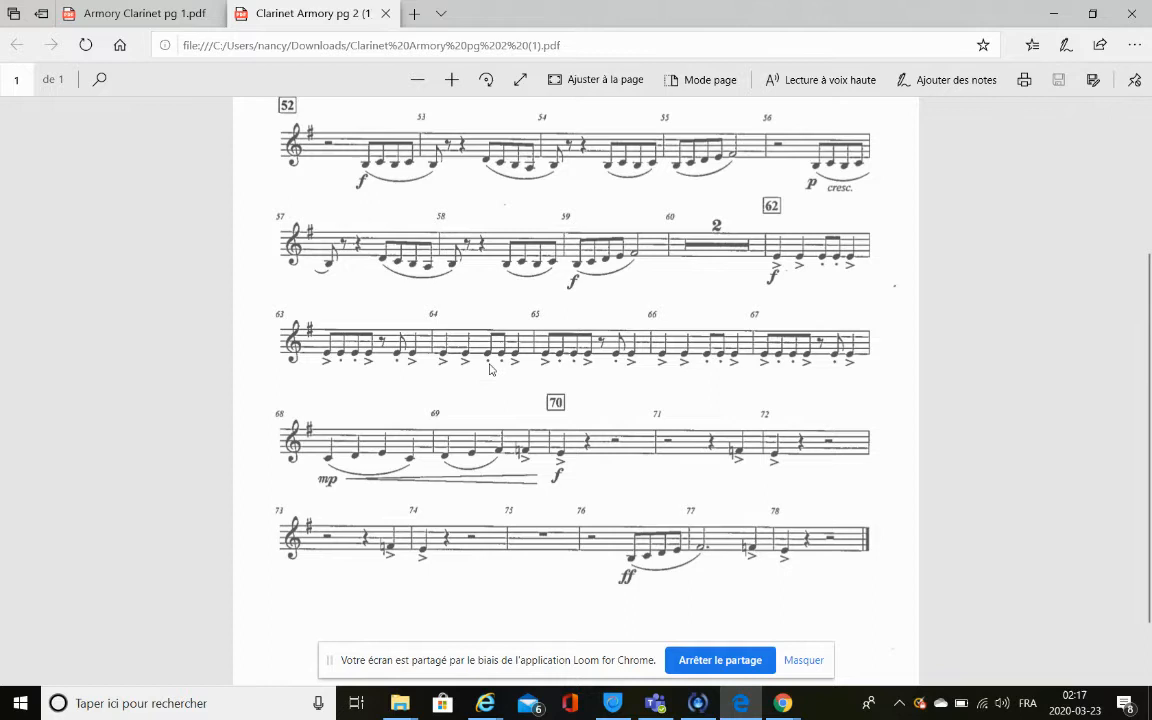
{"action": "mouse_move", "coordinate": [502, 366]}
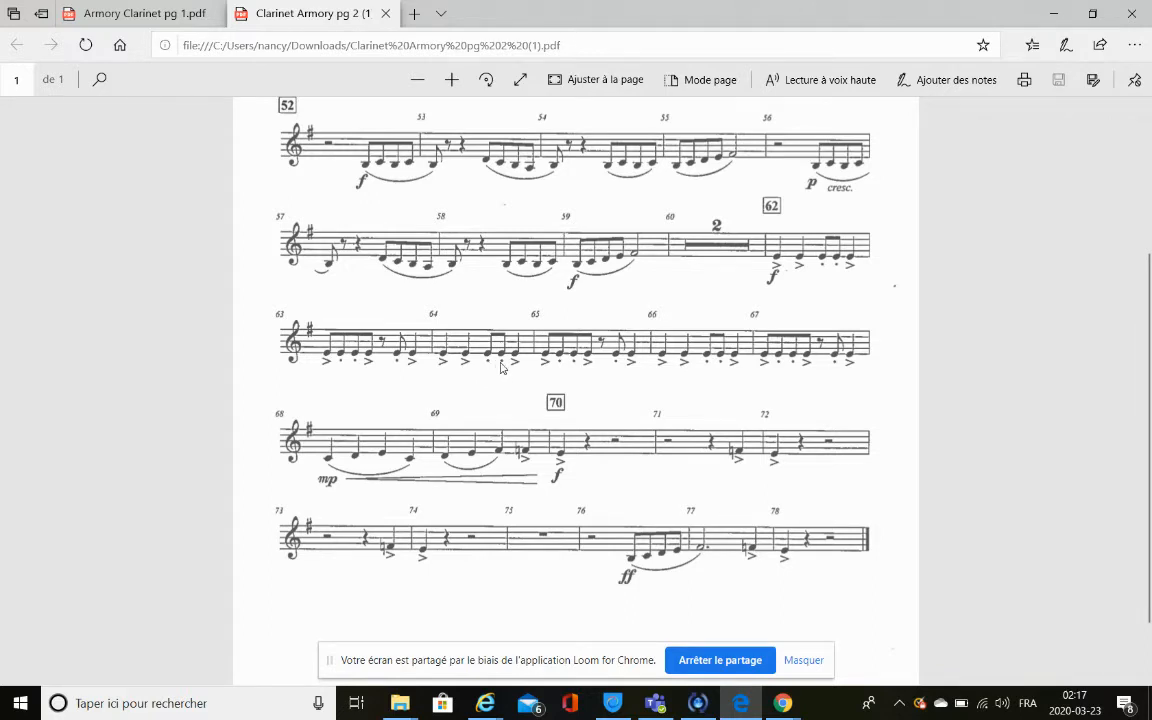
{"action": "mouse_move", "coordinate": [508, 370]}
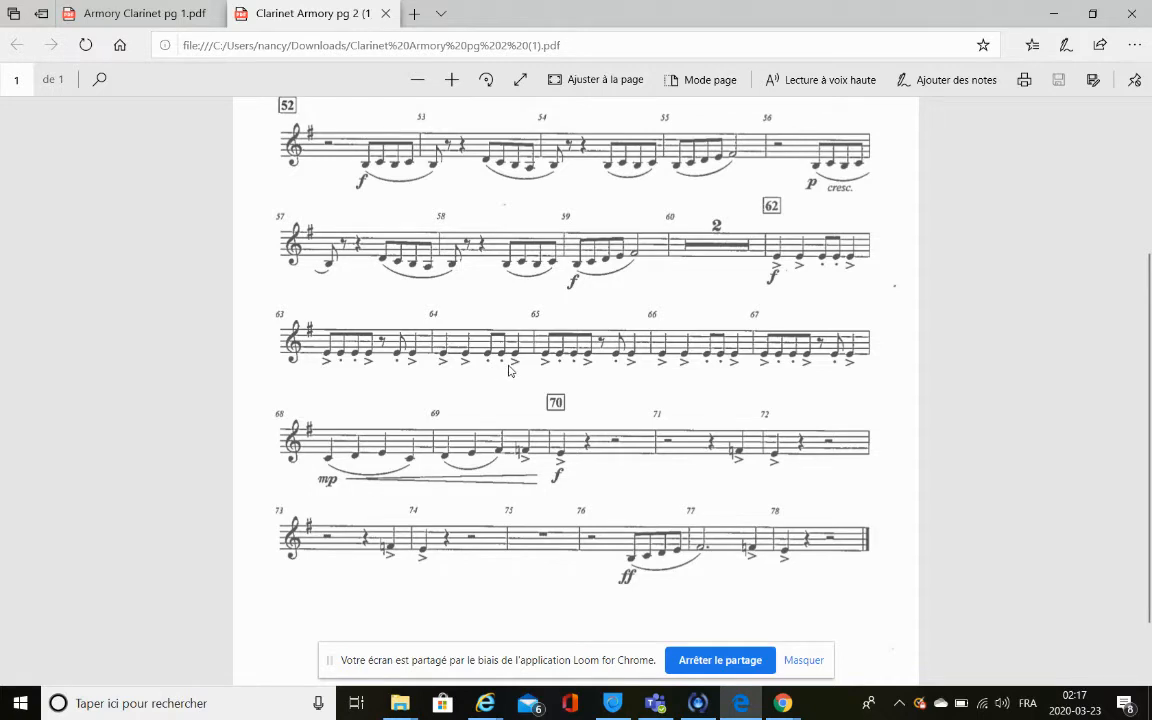
{"action": "mouse_move", "coordinate": [484, 372]}
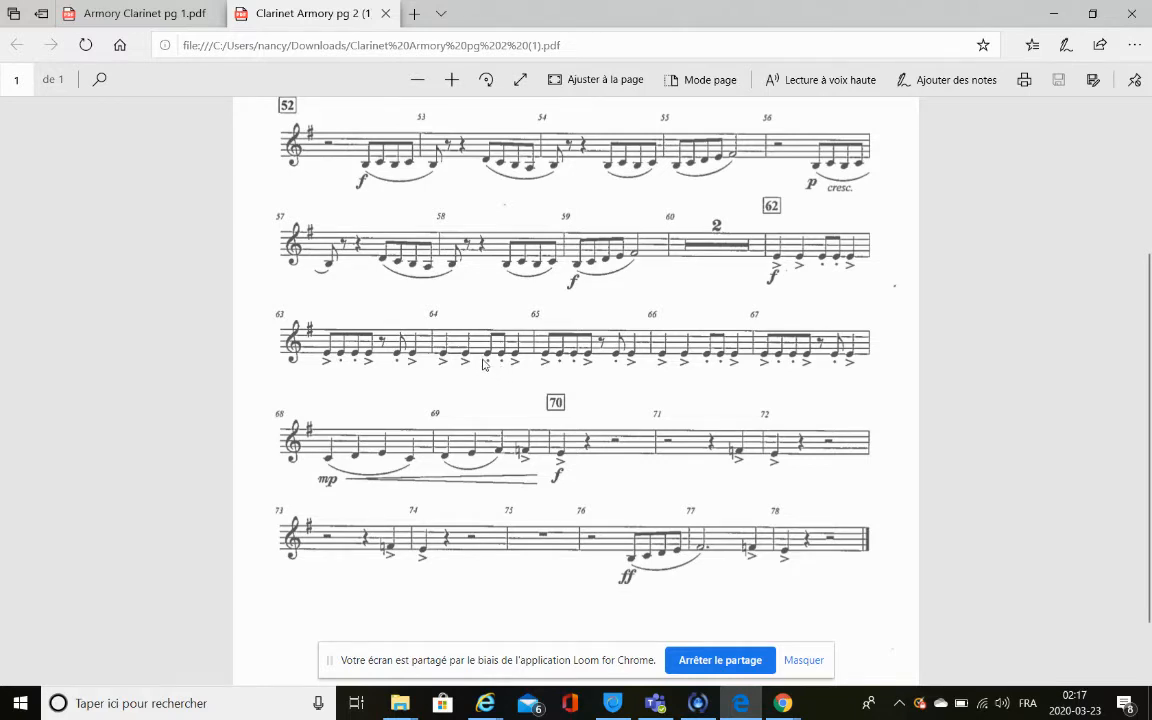
{"action": "mouse_move", "coordinate": [504, 372]}
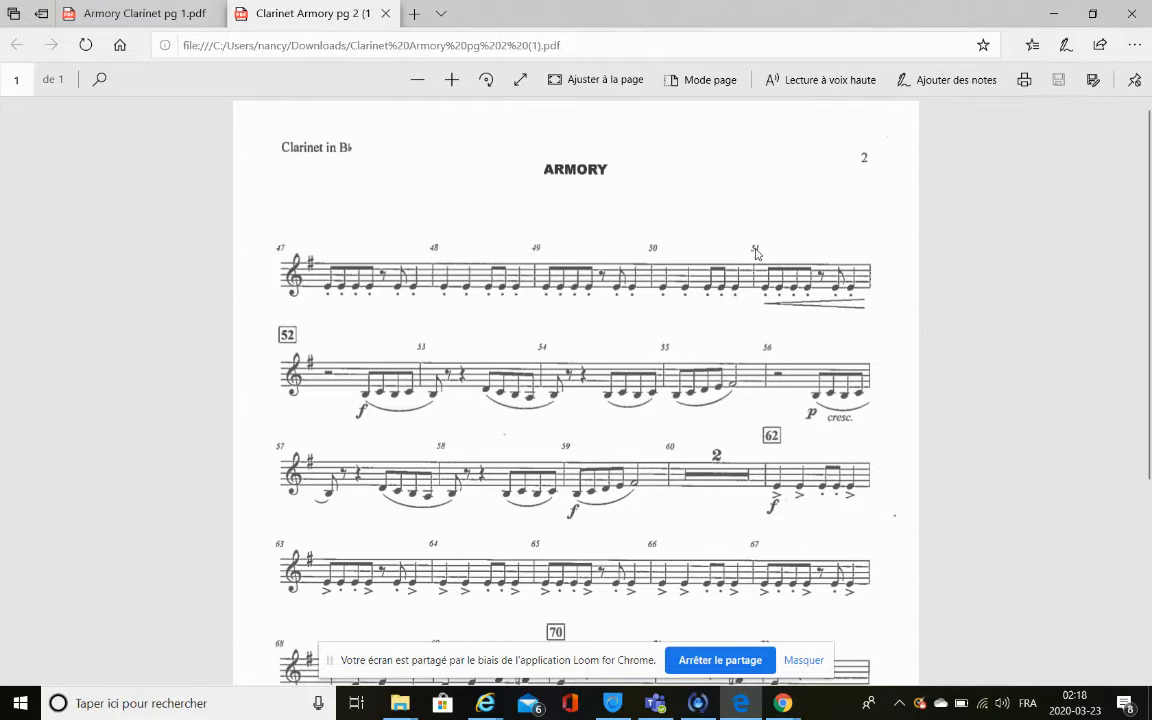
{"action": "mouse_move", "coordinate": [760, 322]}
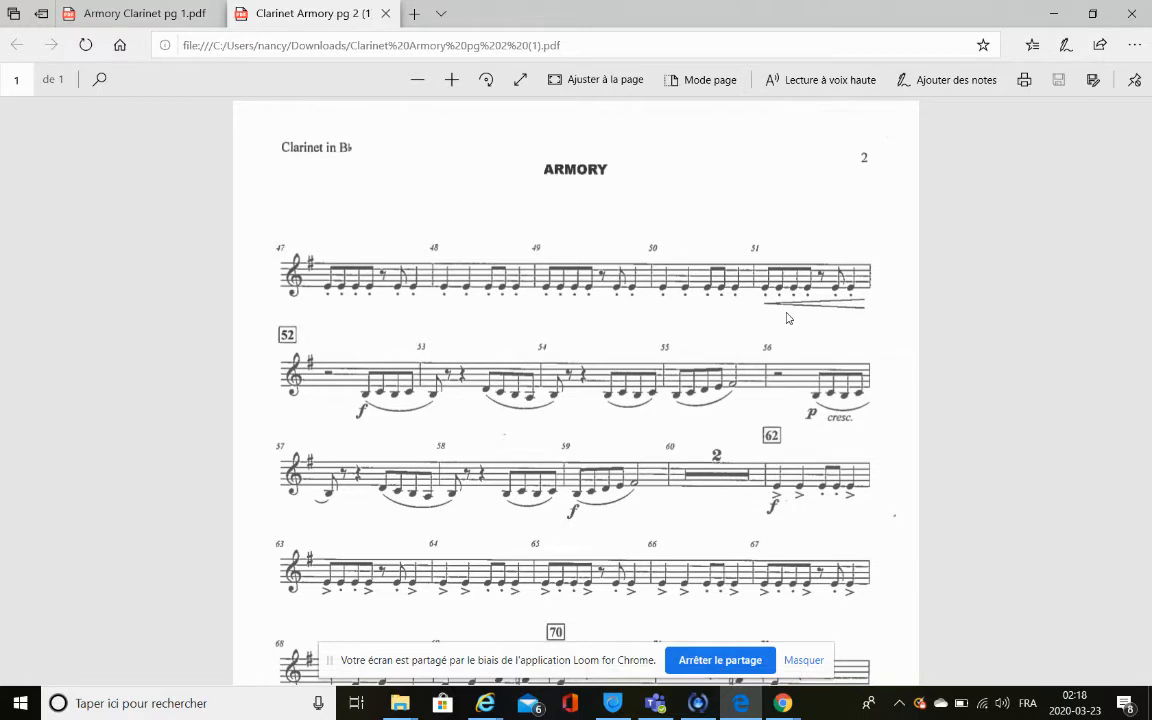
{"action": "mouse_move", "coordinate": [364, 438]}
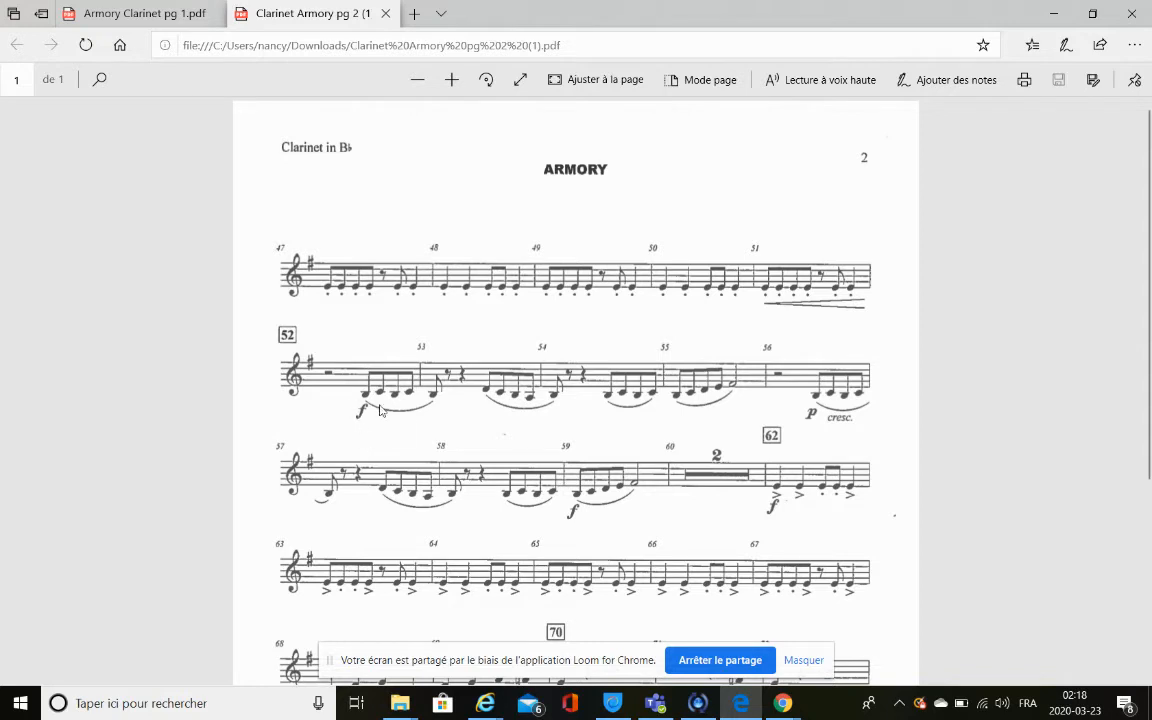
{"action": "mouse_move", "coordinate": [360, 432]}
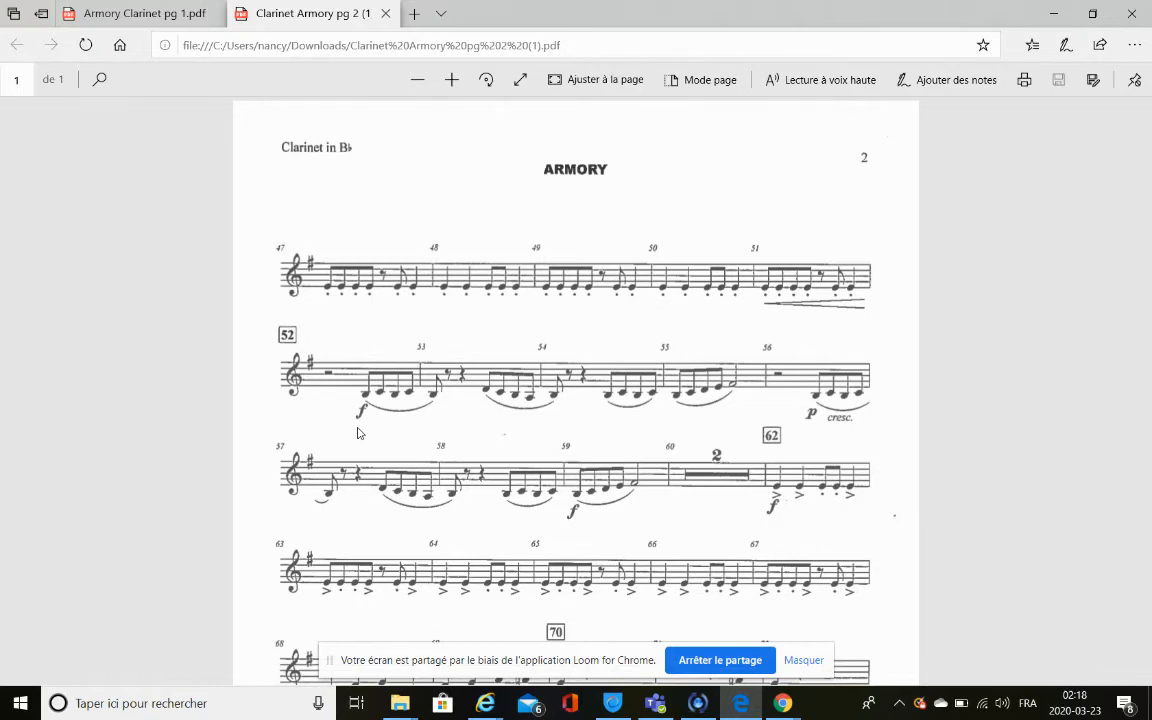
{"action": "mouse_move", "coordinate": [820, 420]}
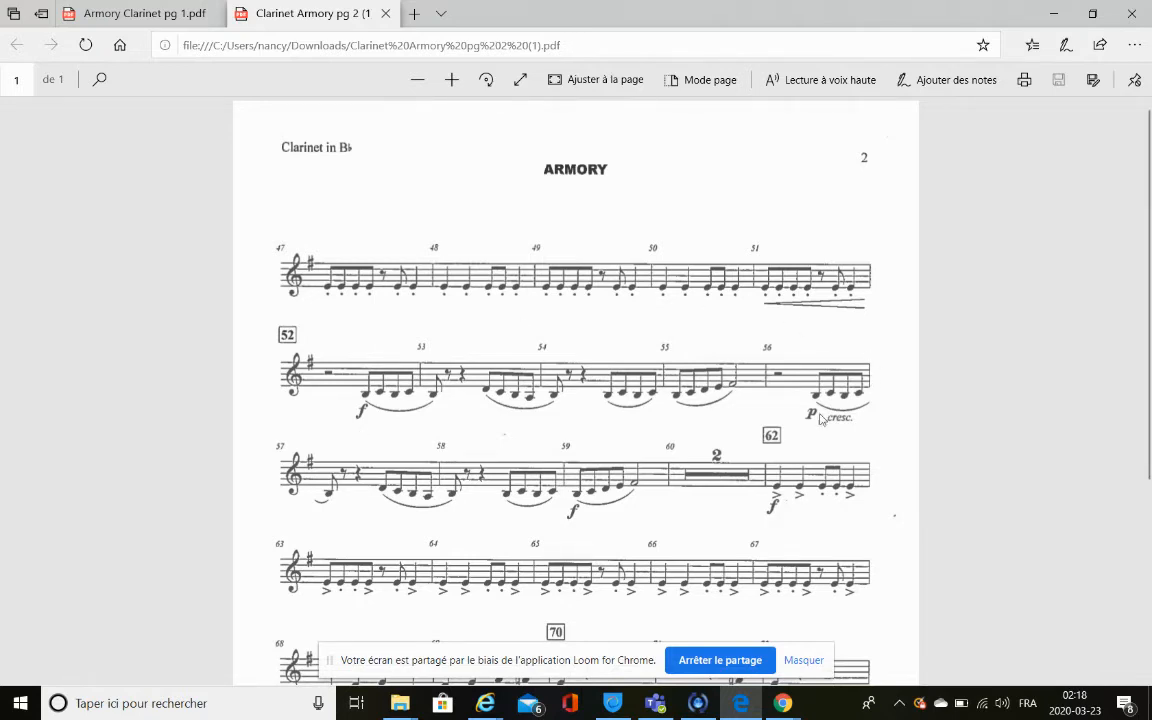
{"action": "mouse_move", "coordinate": [810, 430]}
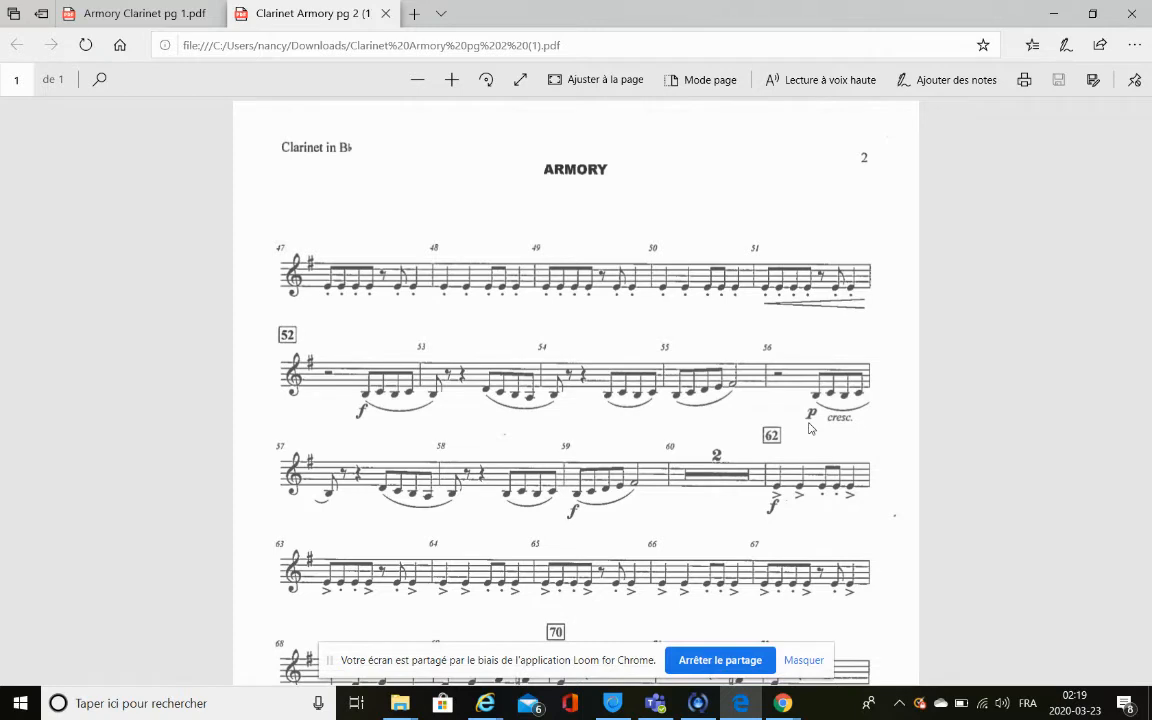
{"action": "scroll", "scroll_direction": "down", "scroll_amount": 3}
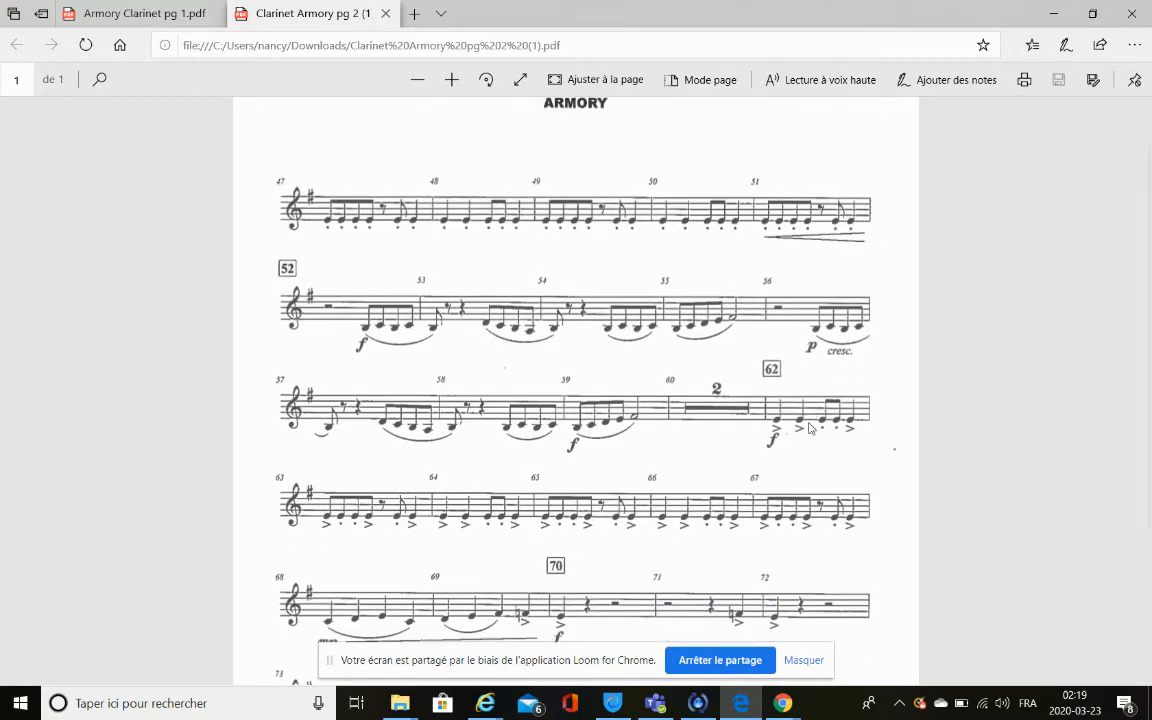
{"action": "scroll", "scroll_direction": "down", "scroll_amount": 3}
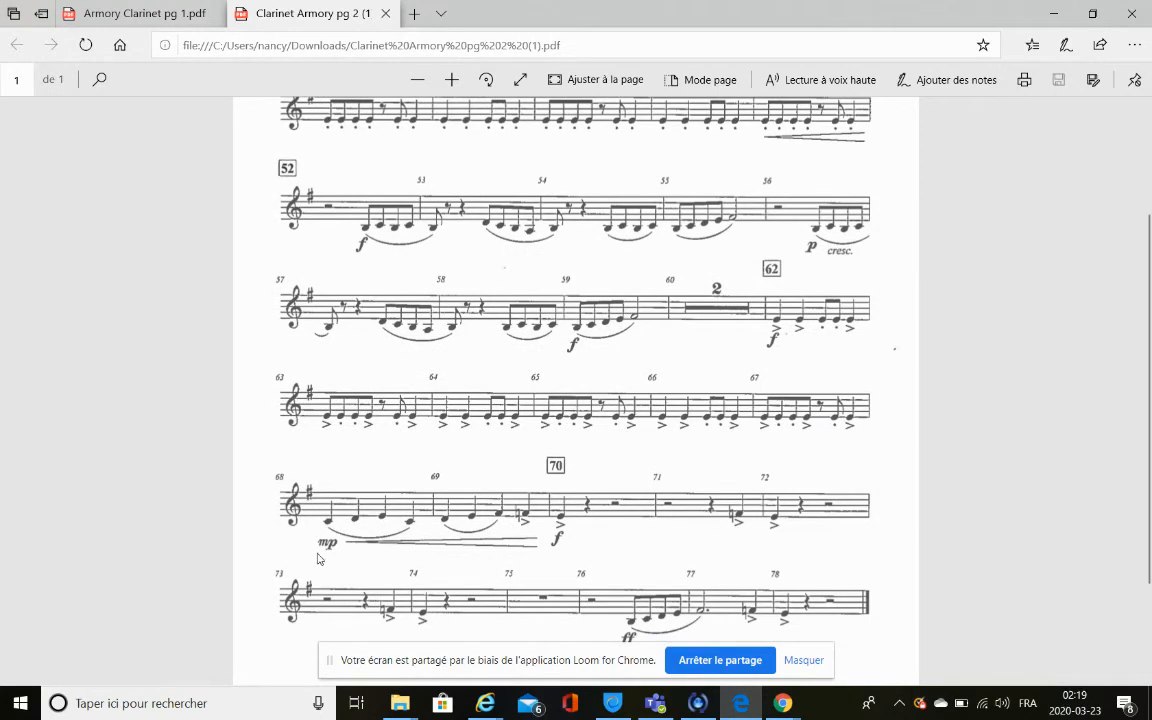
{"action": "mouse_move", "coordinate": [324, 562]}
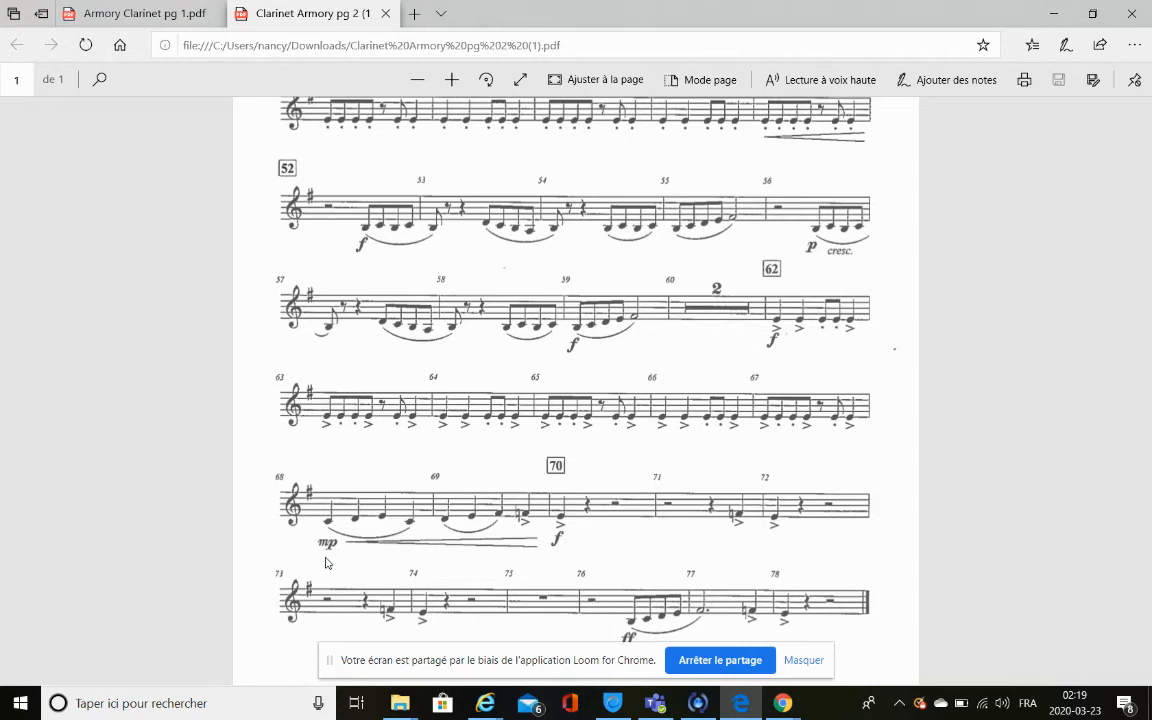
{"action": "scroll", "scroll_direction": "down", "scroll_amount": 3}
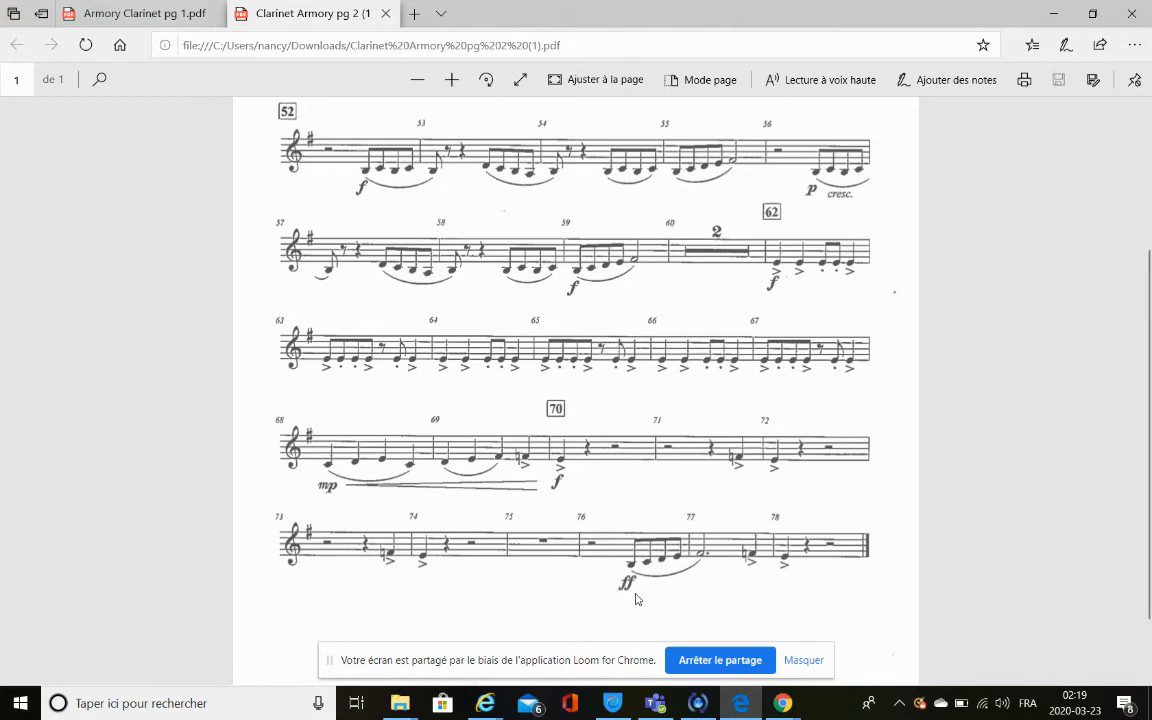
{"action": "mouse_move", "coordinate": [650, 614]}
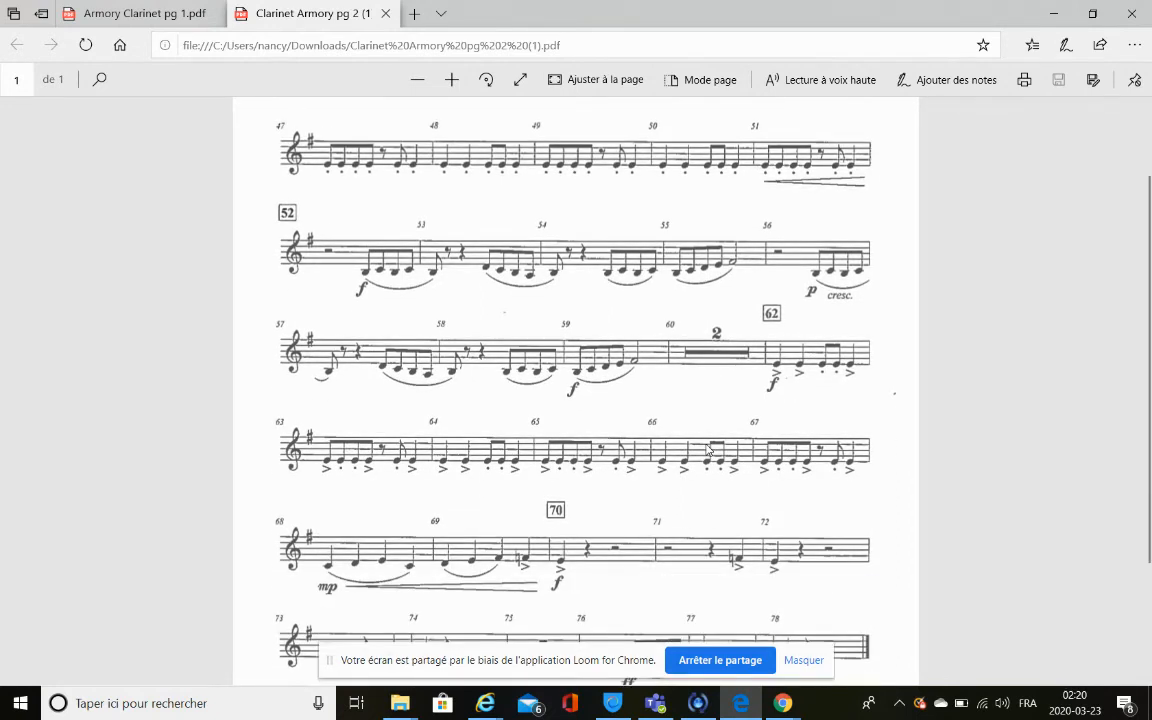
{"action": "mouse_move", "coordinate": [470, 370]}
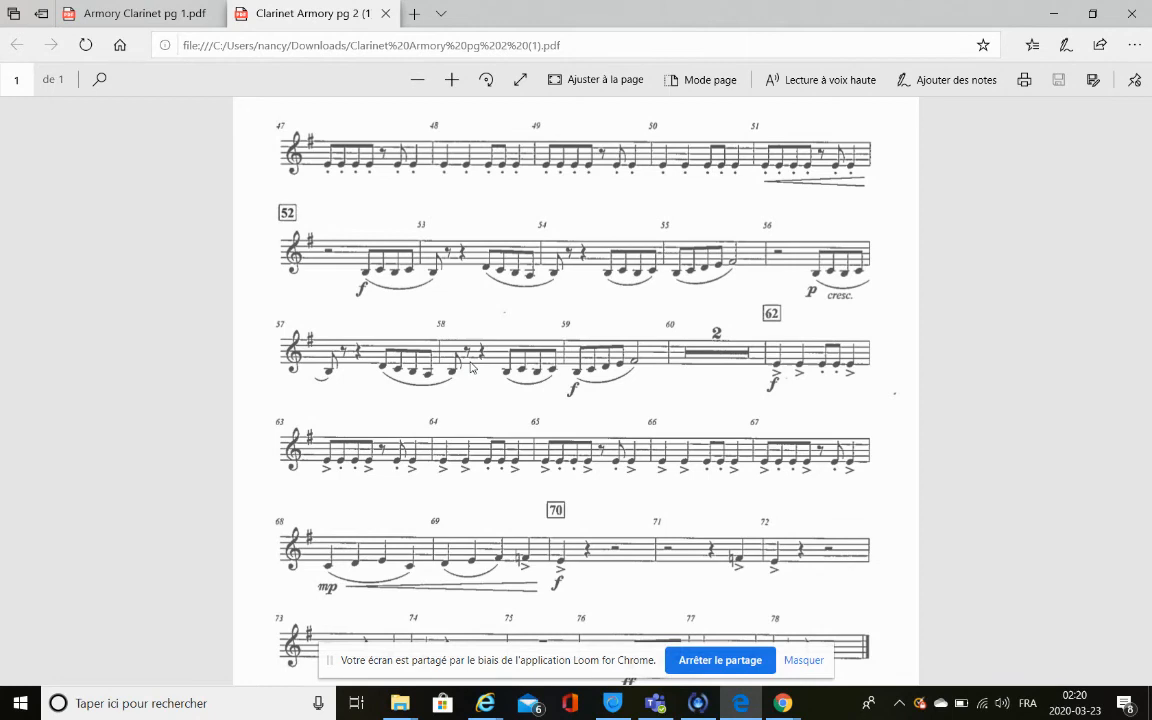
{"action": "mouse_move", "coordinate": [620, 176]}
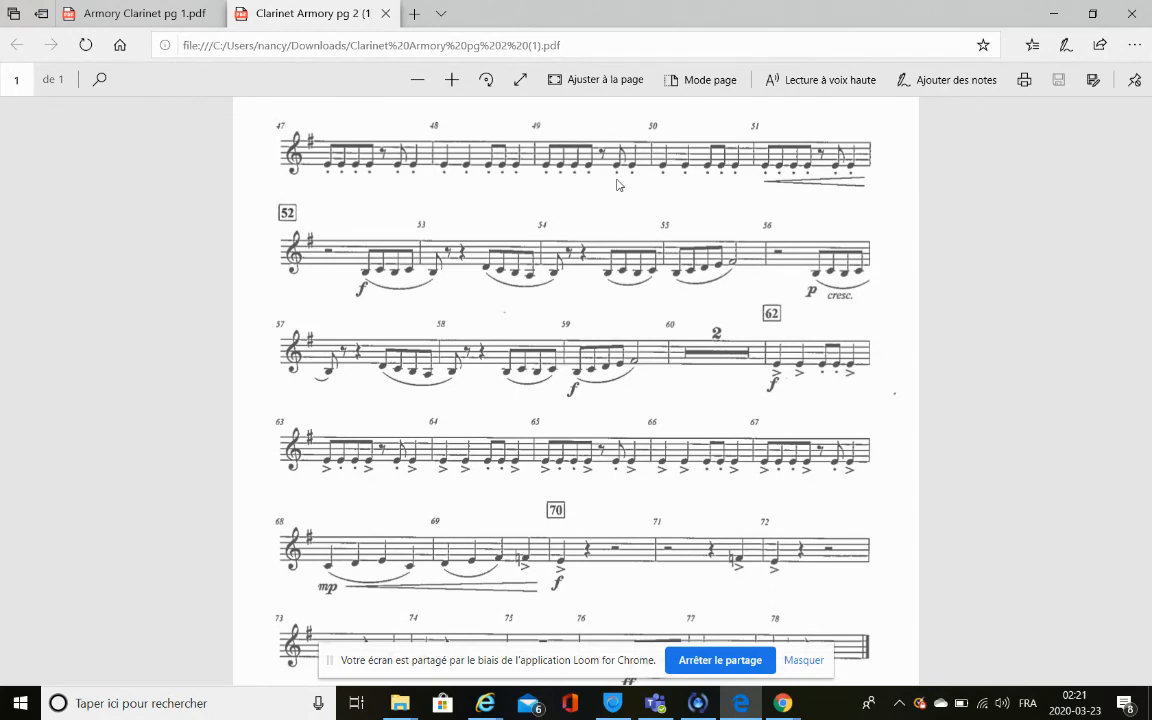
{"action": "scroll", "scroll_direction": "down", "scroll_amount": 3}
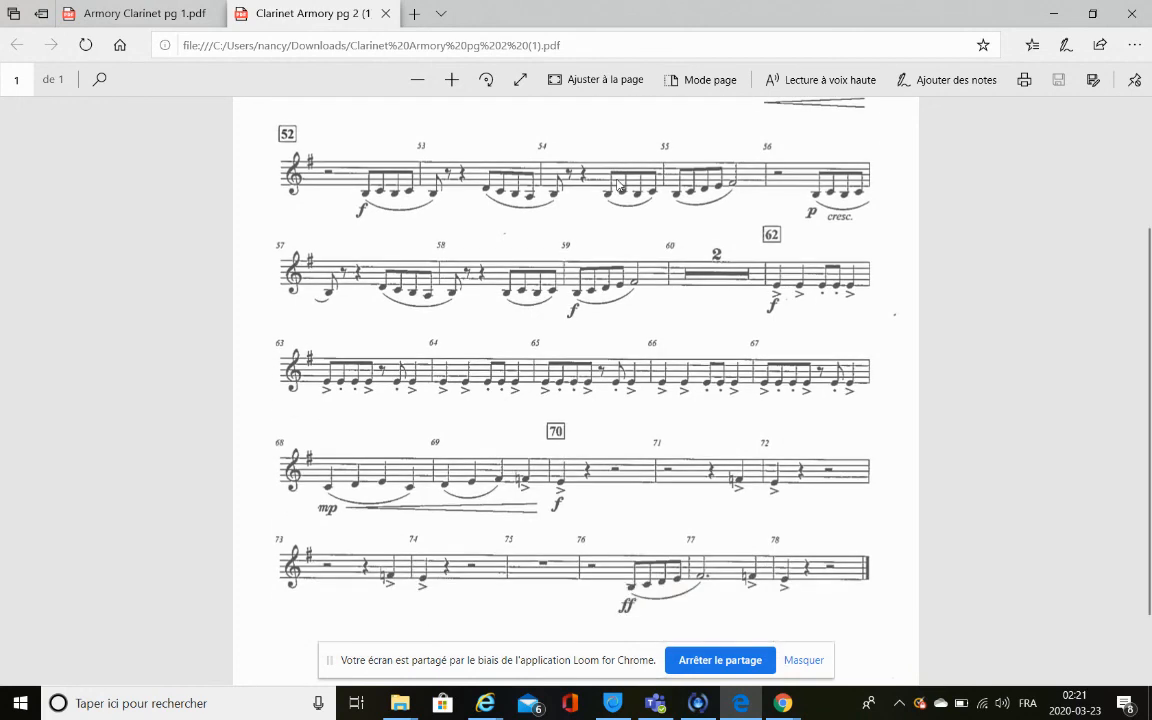
{"action": "scroll", "scroll_direction": "down", "scroll_amount": 3}
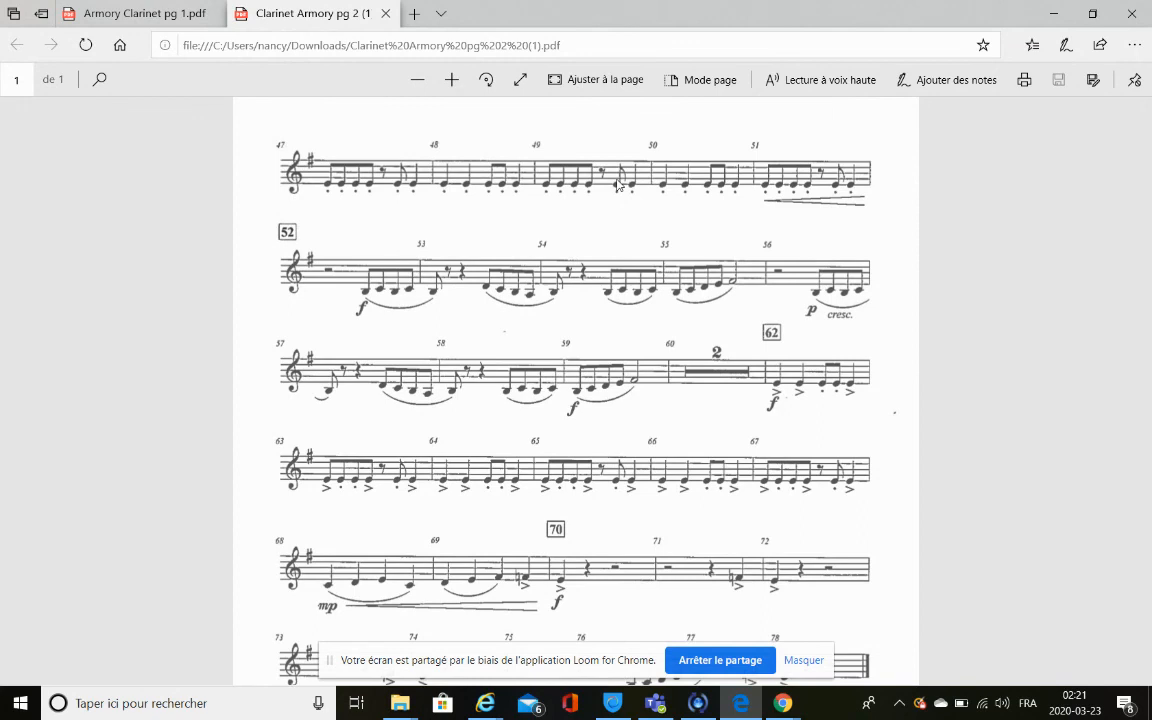
{"action": "mouse_move", "coordinate": [352, 590]}
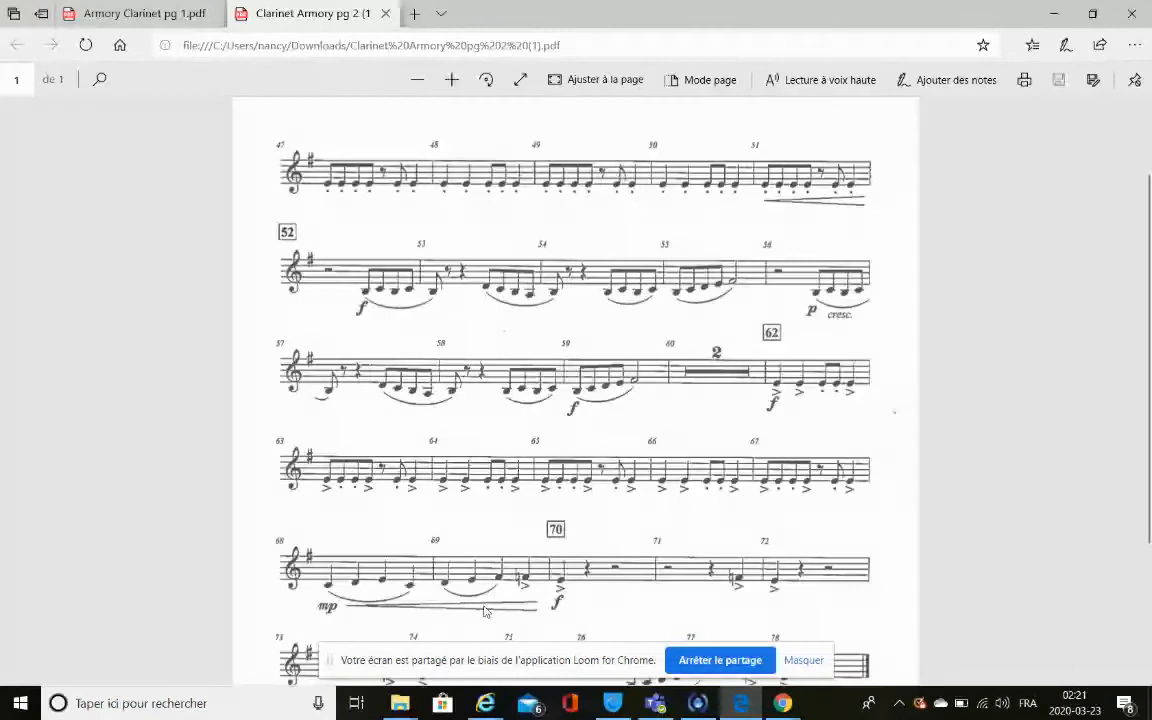
{"action": "mouse_move", "coordinate": [520, 620]}
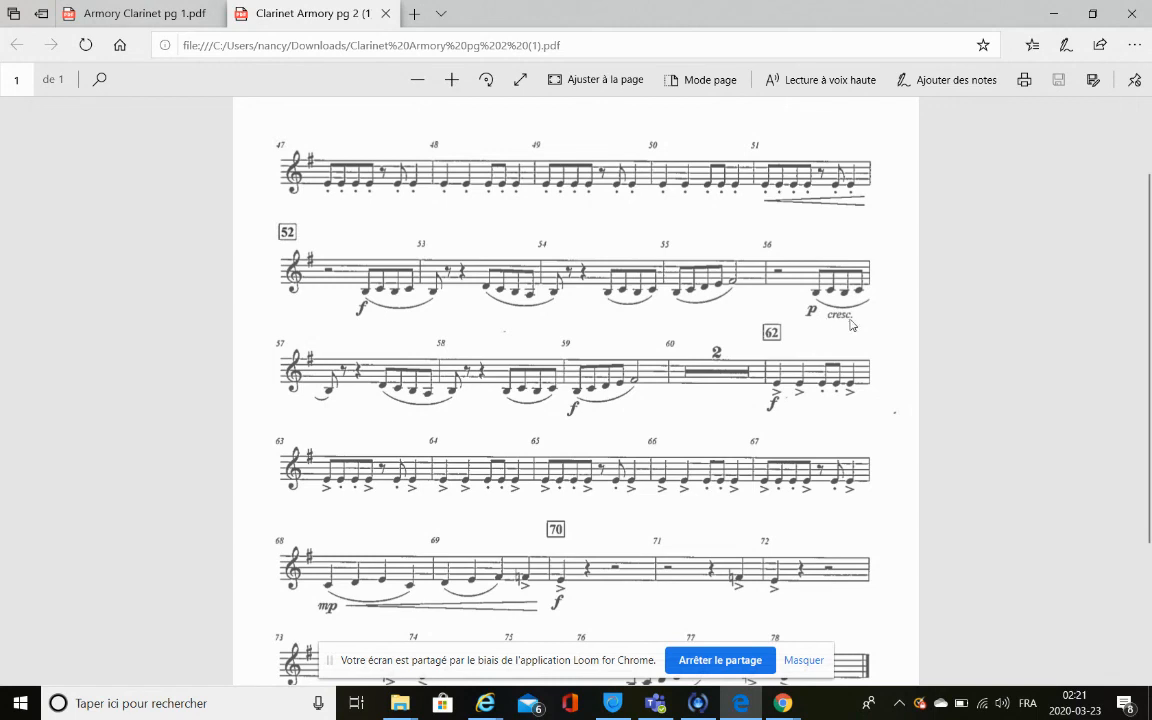
{"action": "mouse_move", "coordinate": [436, 610]}
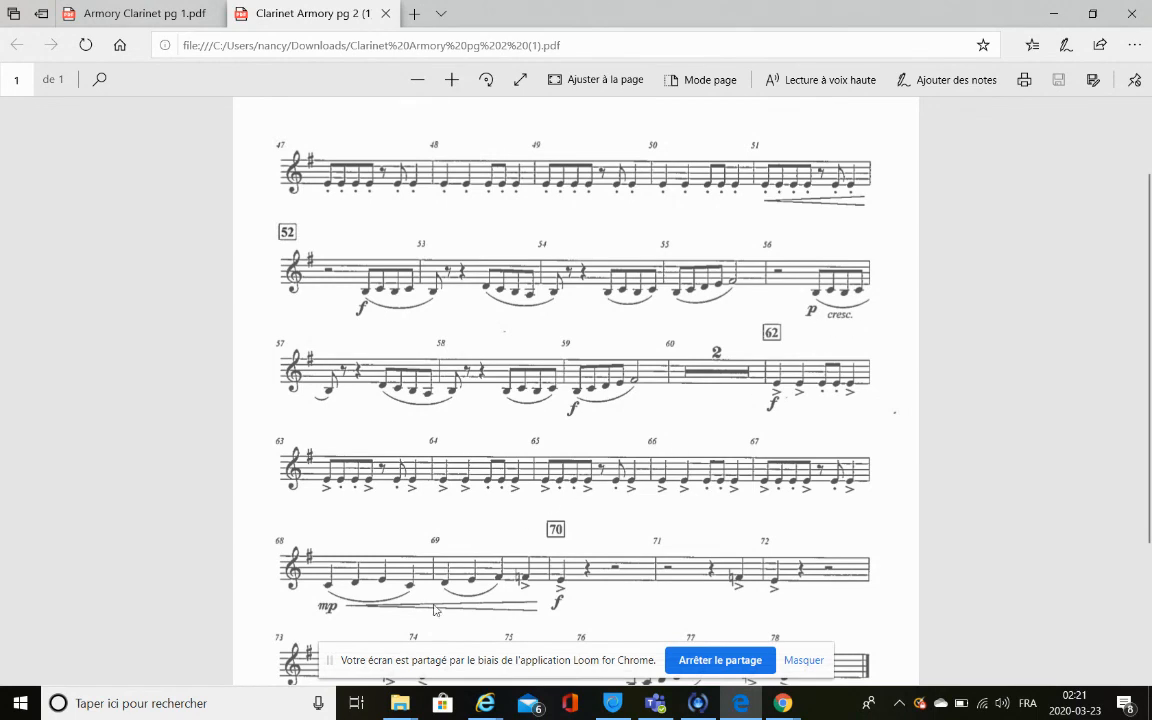
{"action": "mouse_move", "coordinate": [828, 320]}
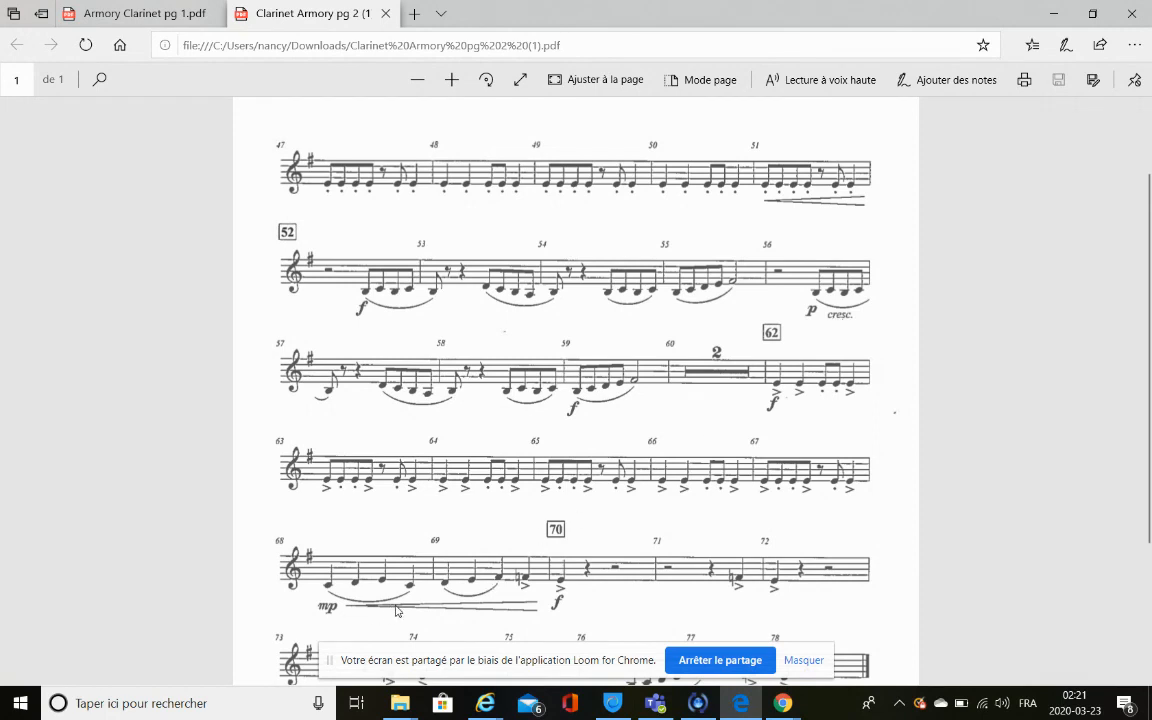
{"action": "mouse_move", "coordinate": [504, 612]}
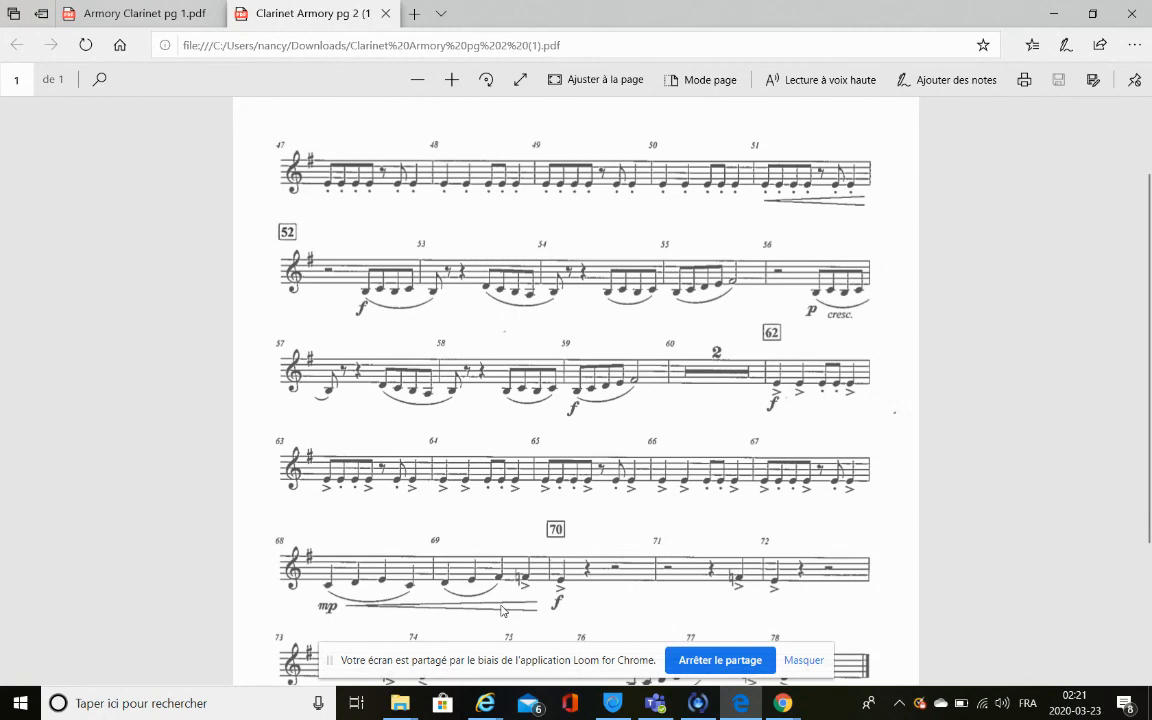
{"action": "mouse_move", "coordinate": [700, 414]}
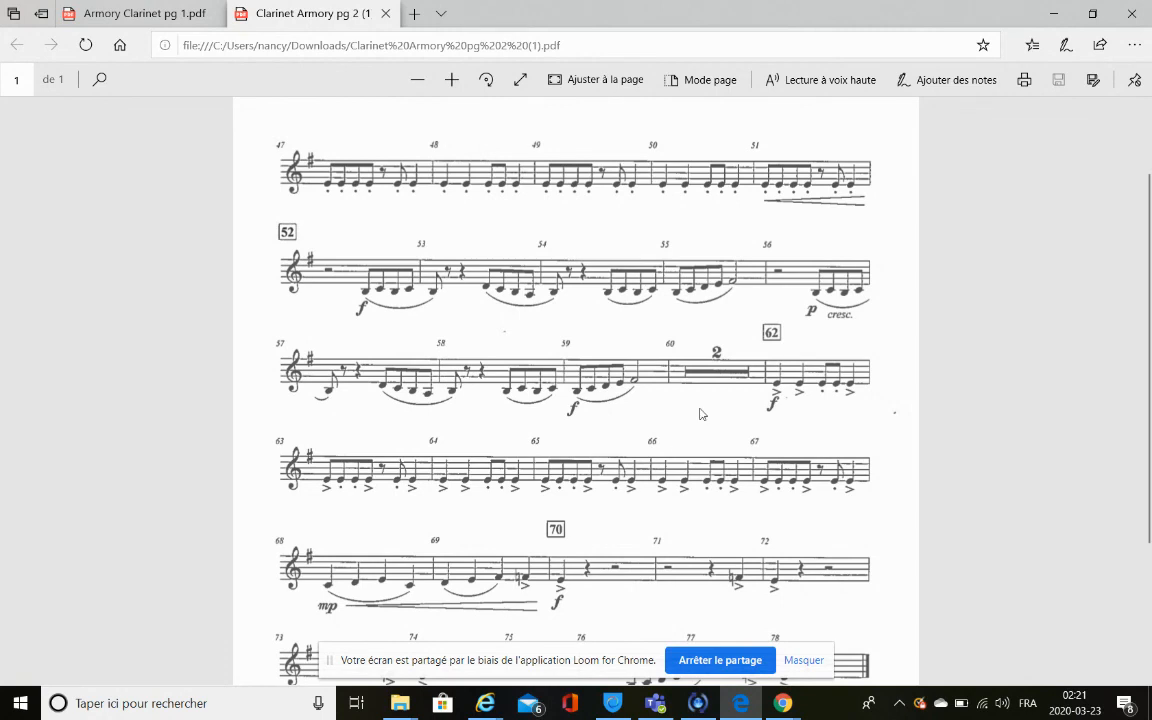